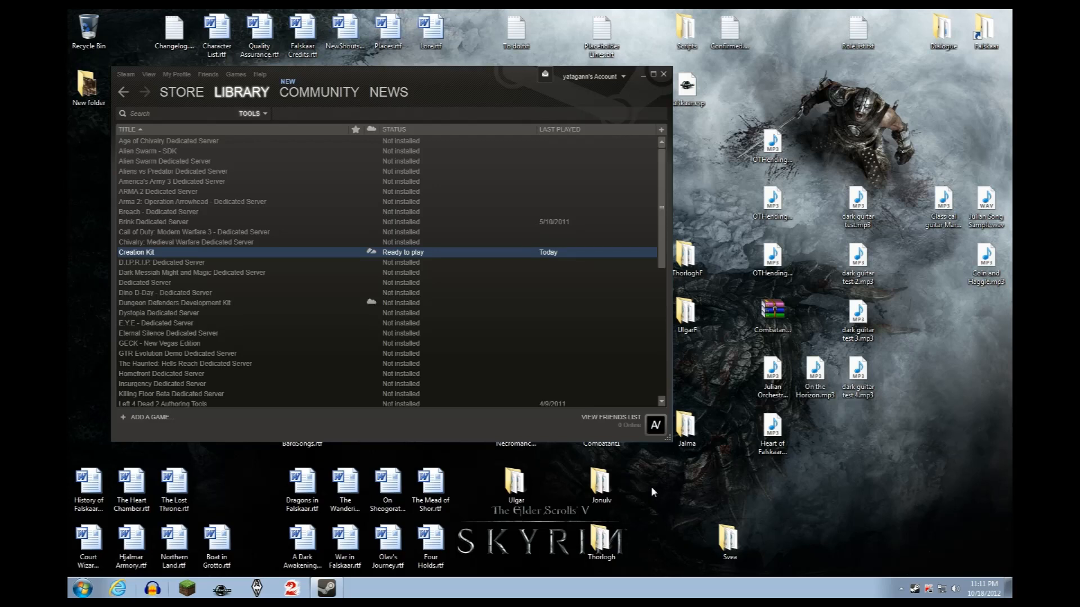
mouse_move(251, 399)
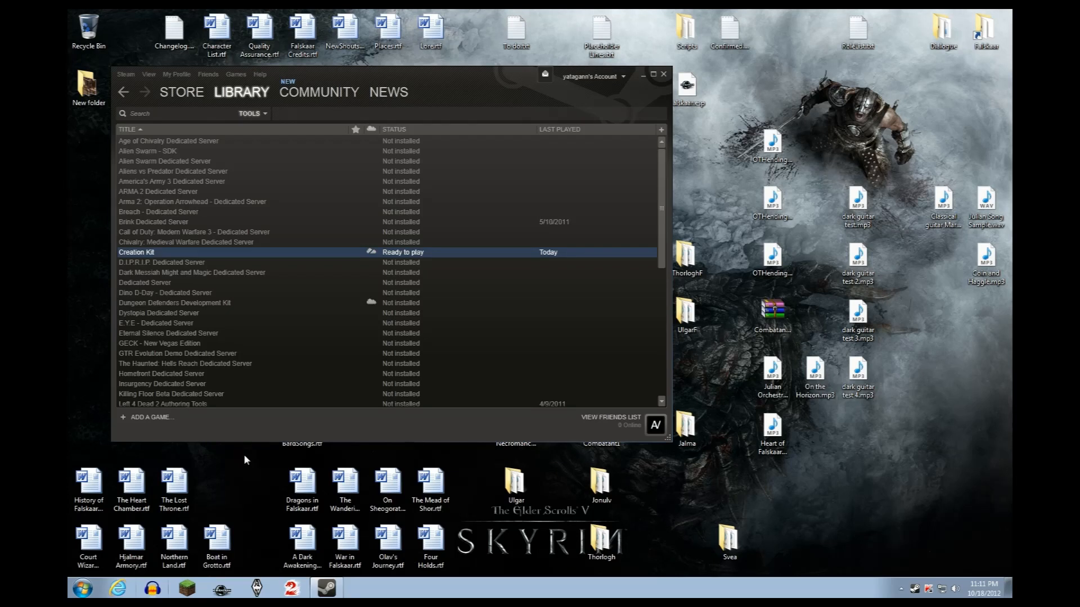
mouse_move(253, 462)
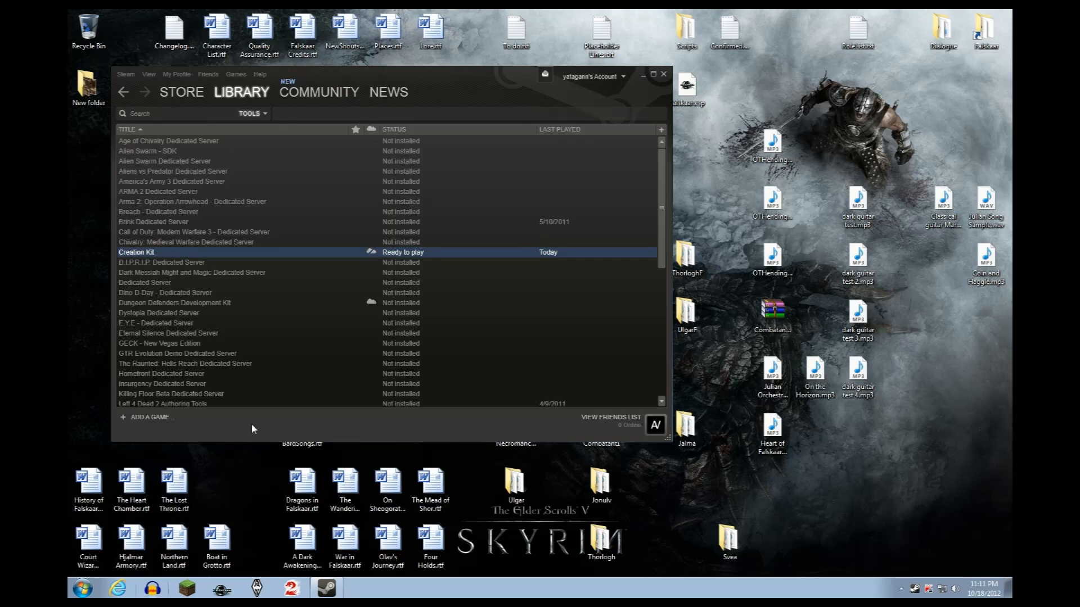
mouse_move(242, 132)
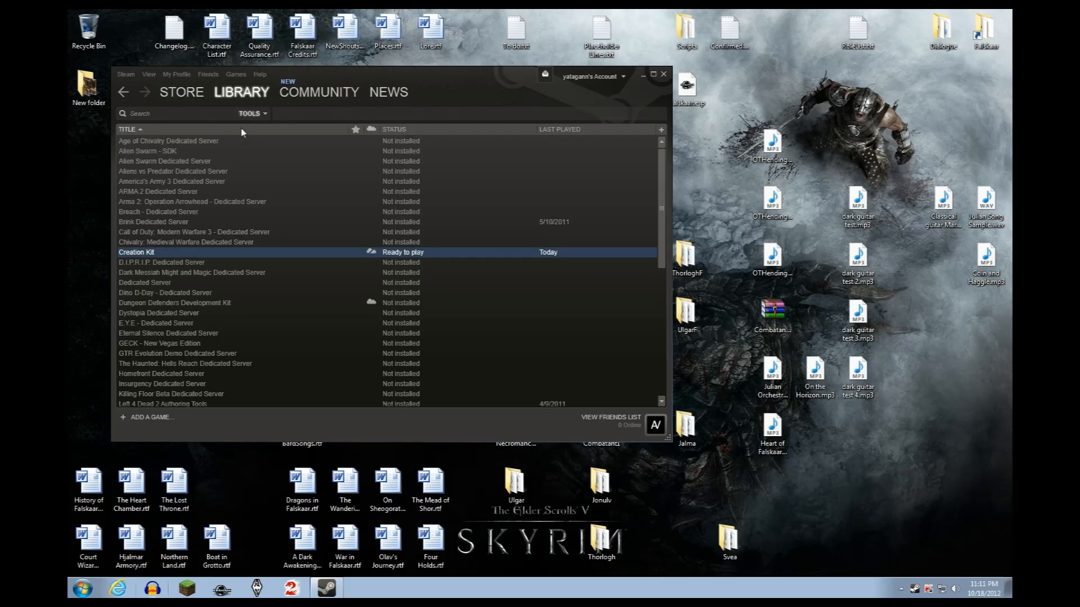
mouse_move(259, 121)
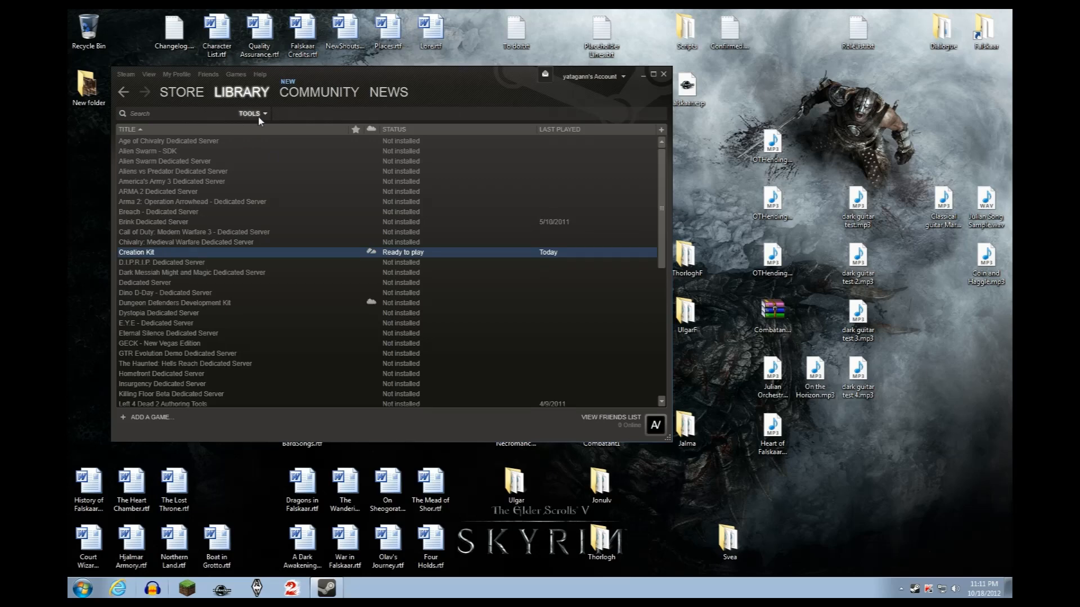
Give Creation Kit the Steam launch option -generateSEQ:falskaar.esp in its Properties.
right_click(136, 252)
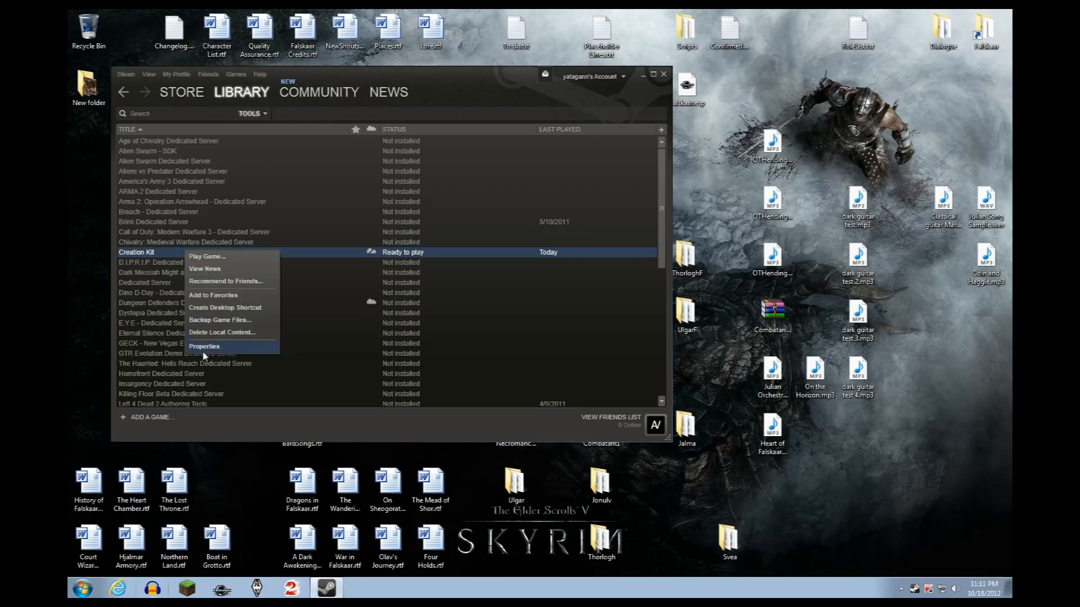
left_click(204, 346)
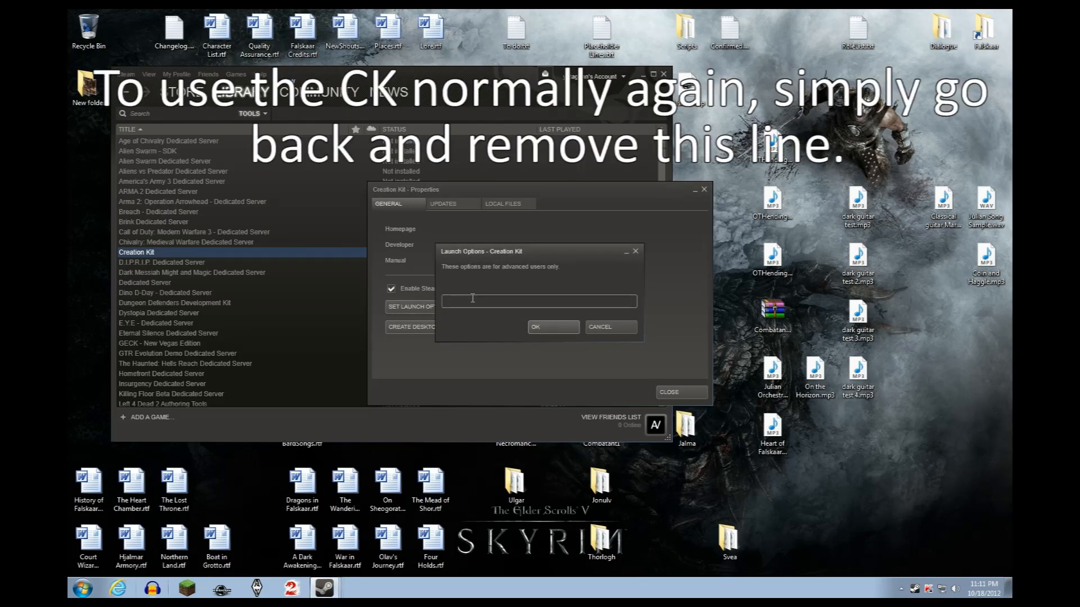
type("-generate")
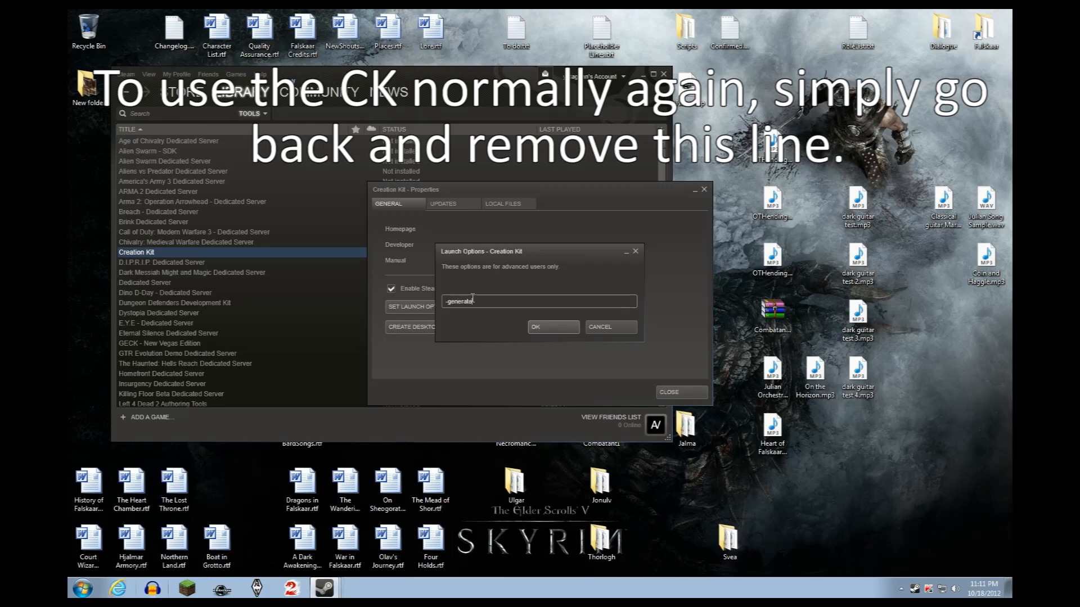
type("SEQ")
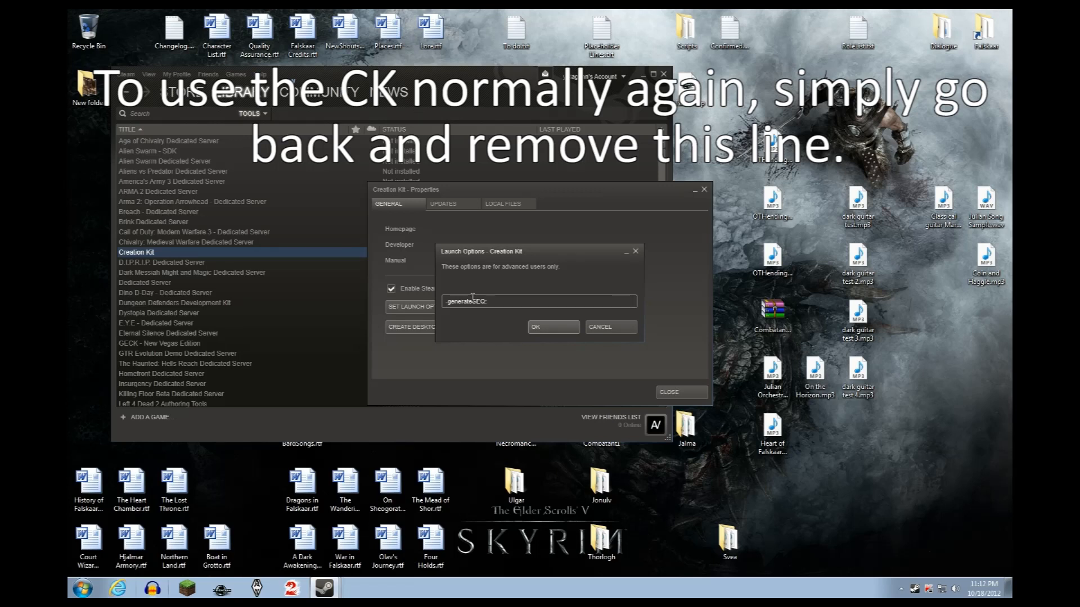
type(":falskaar.esp")
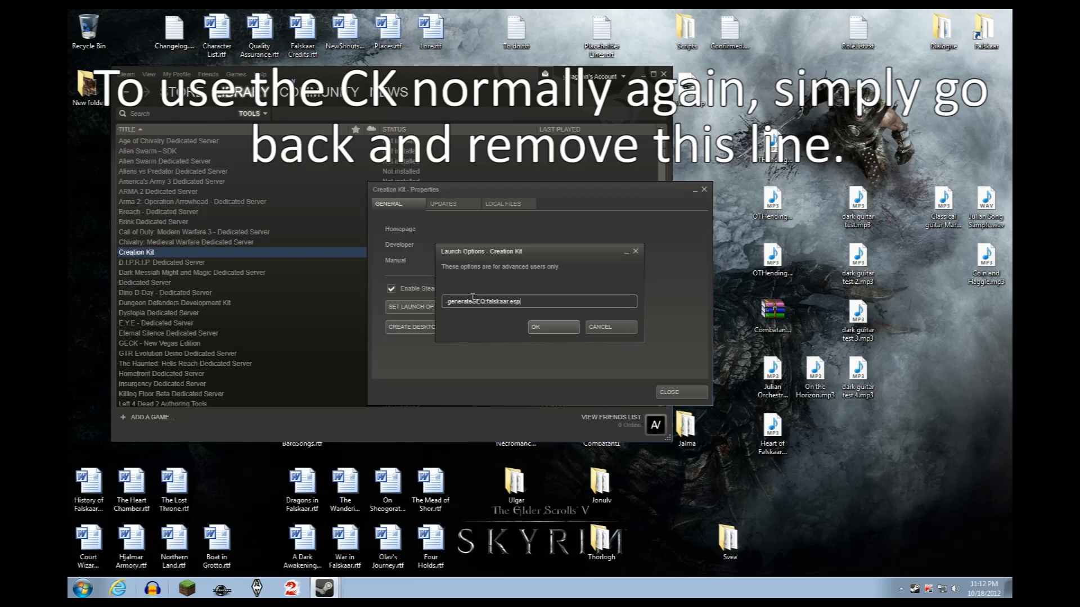
left_click(553, 326)
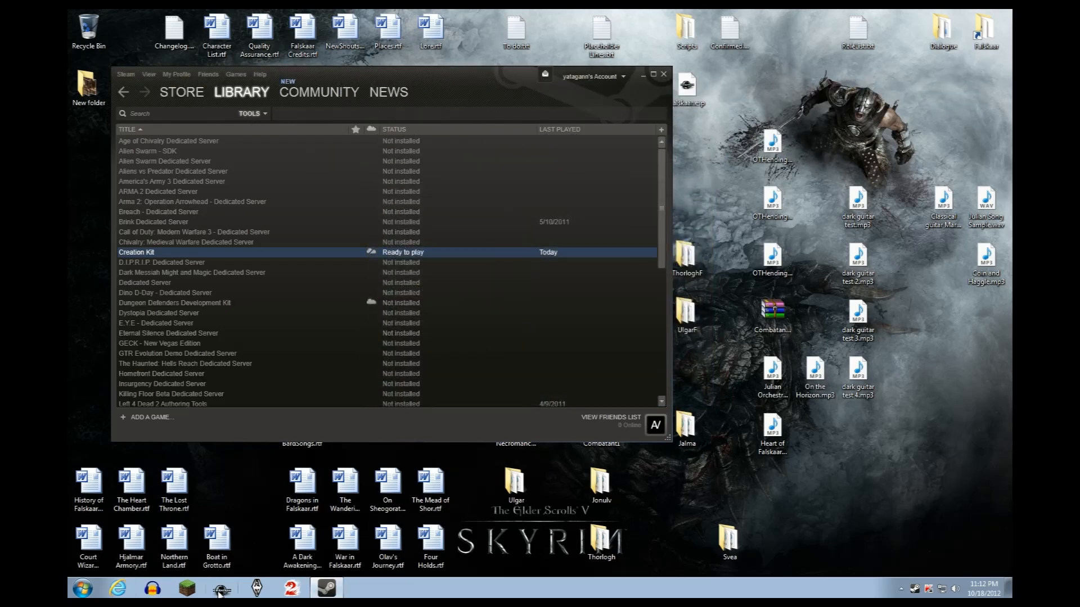
mouse_move(196, 525)
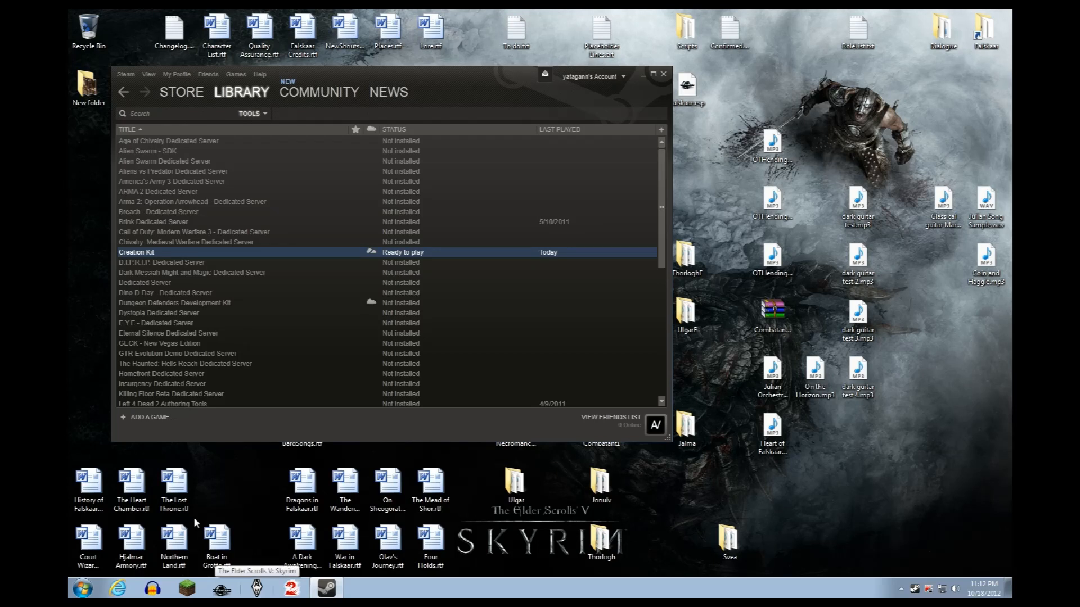
mouse_move(259, 473)
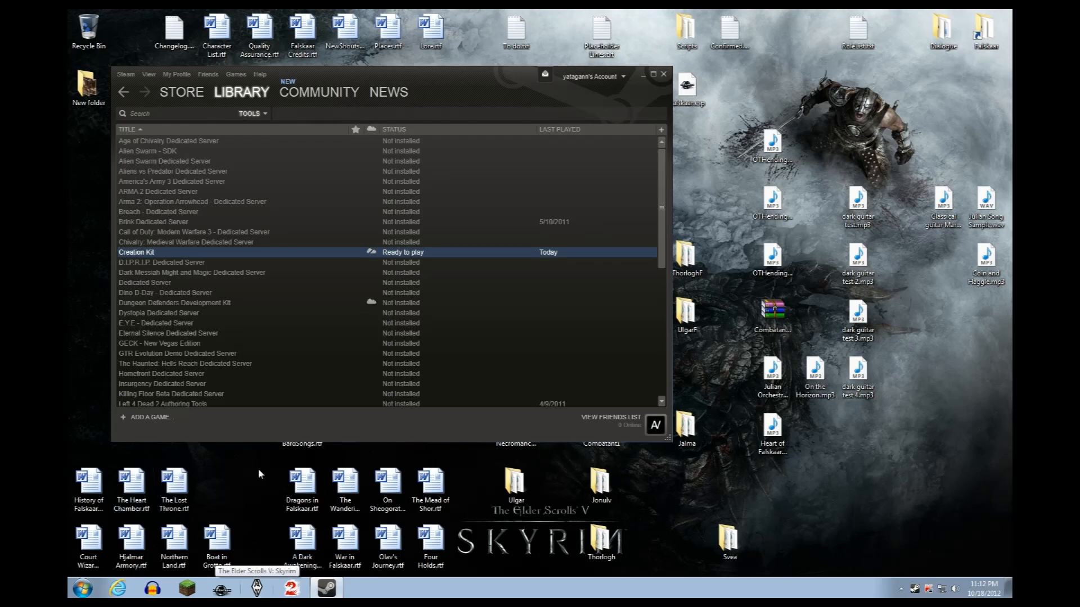
mouse_move(241, 467)
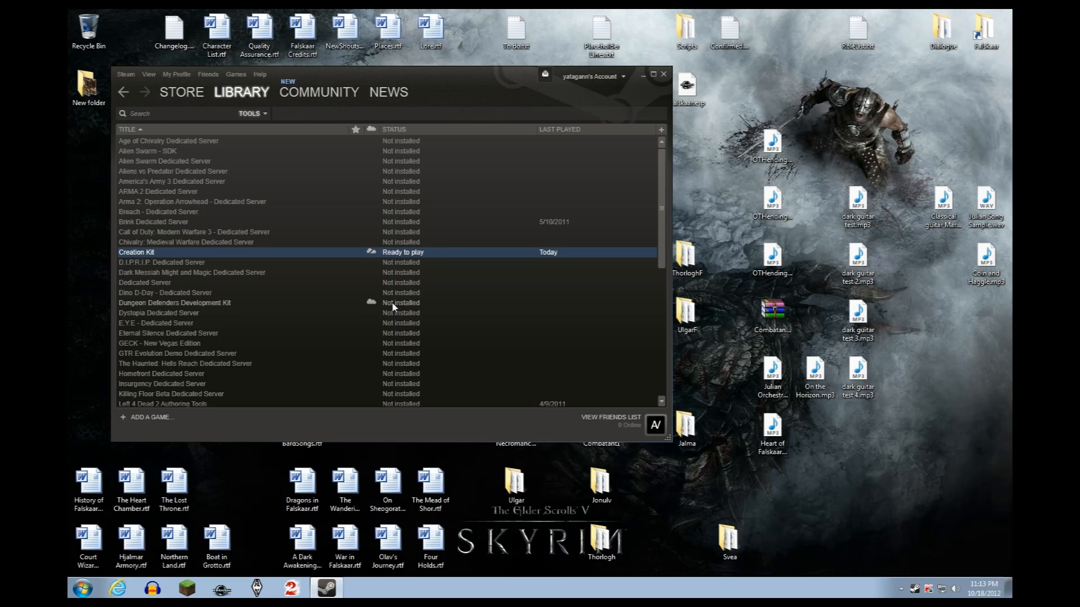
mouse_move(517, 322)
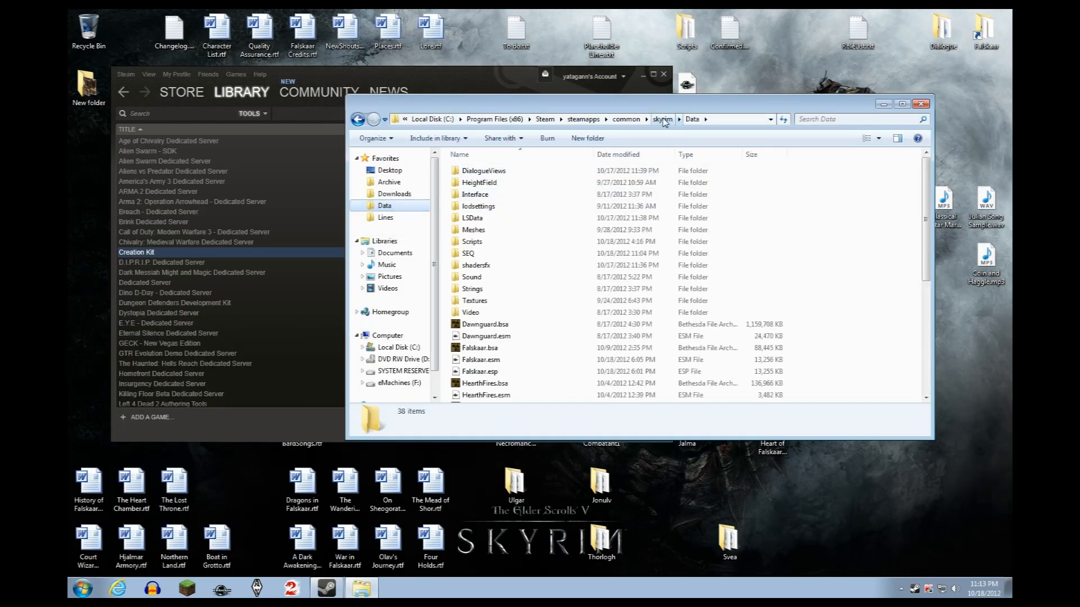
Find Falskaar.SEQ in the skyrim folder, then open the Data\SEQ folder.
left_click(662, 119)
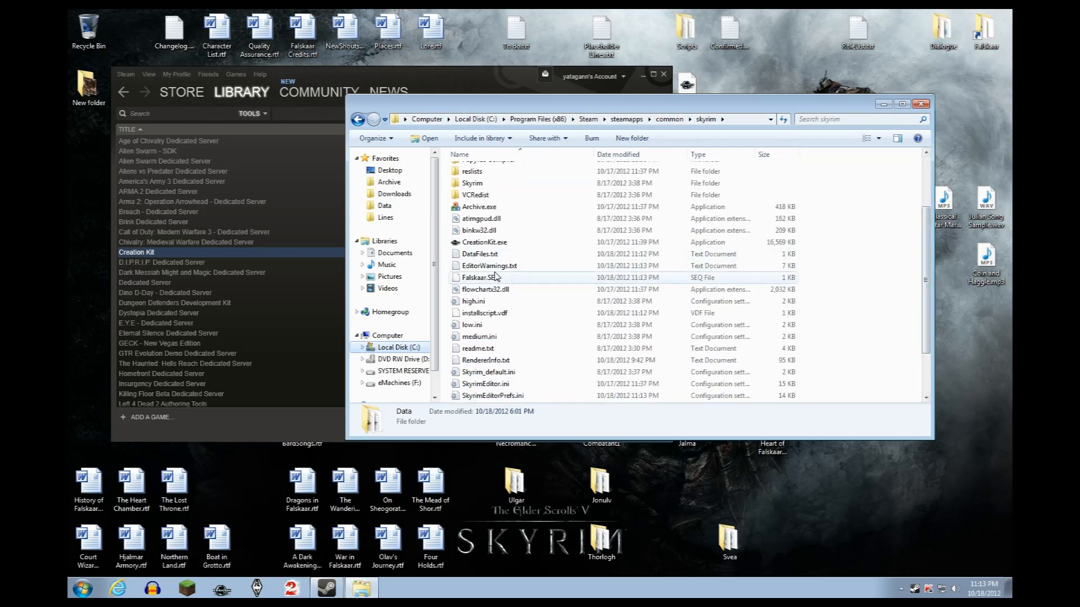
left_click(479, 278)
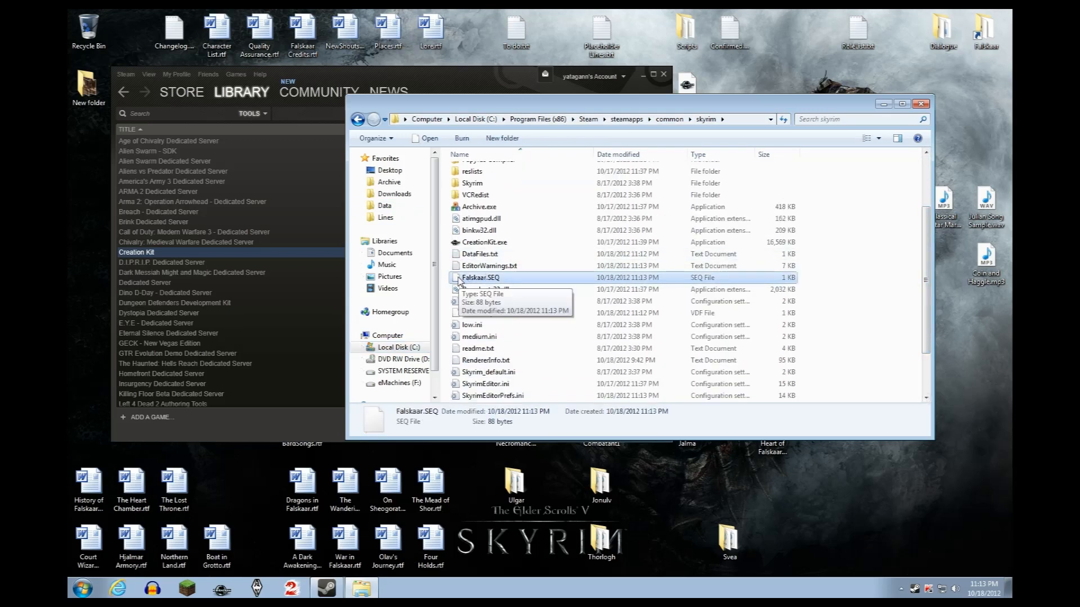
mouse_move(486, 285)
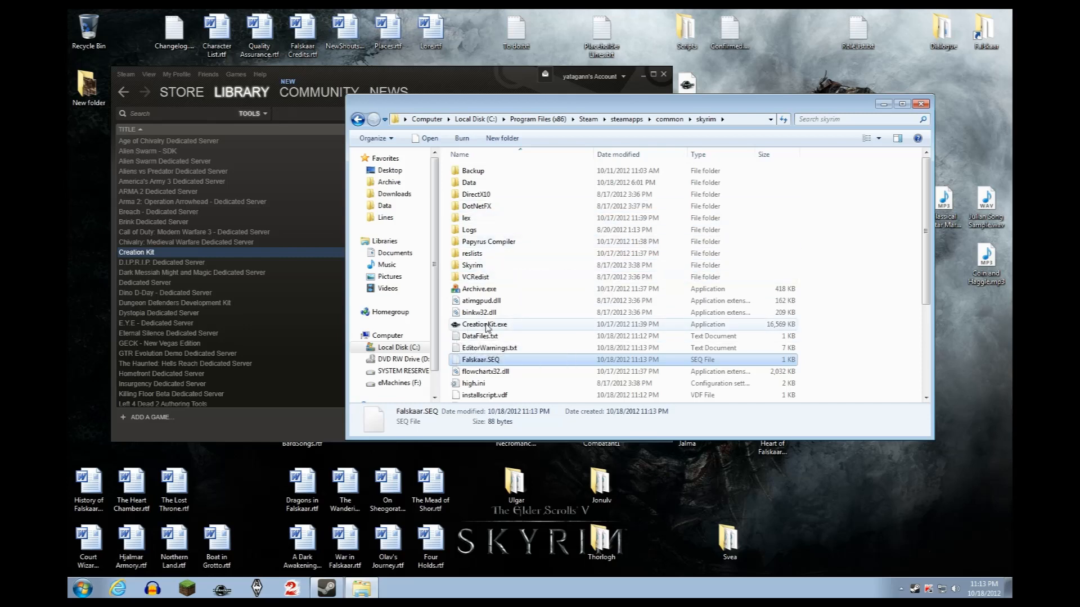
double_click(472, 182)
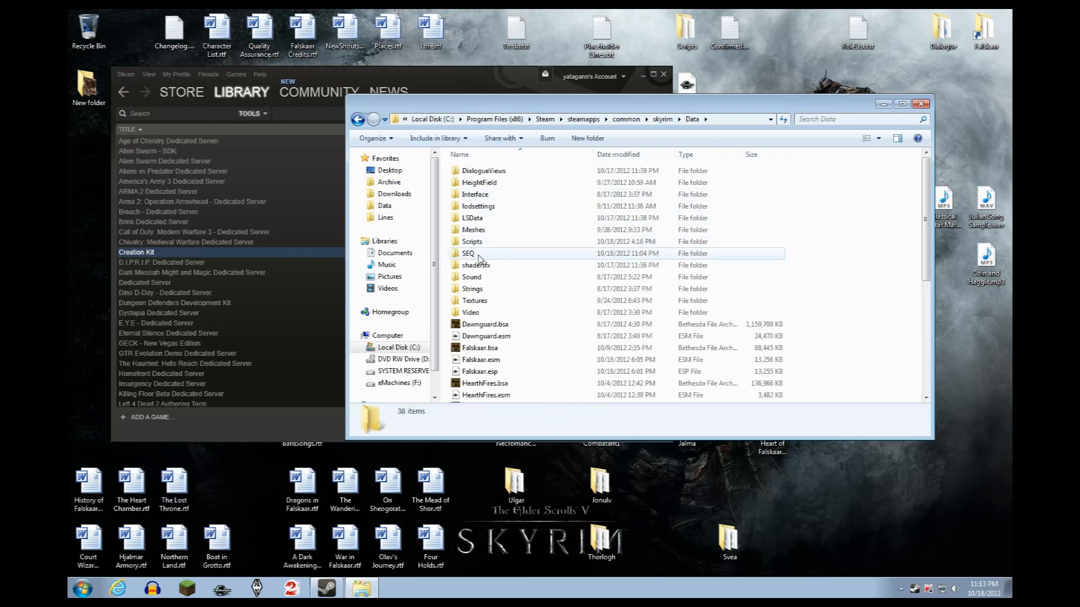
mouse_move(476, 253)
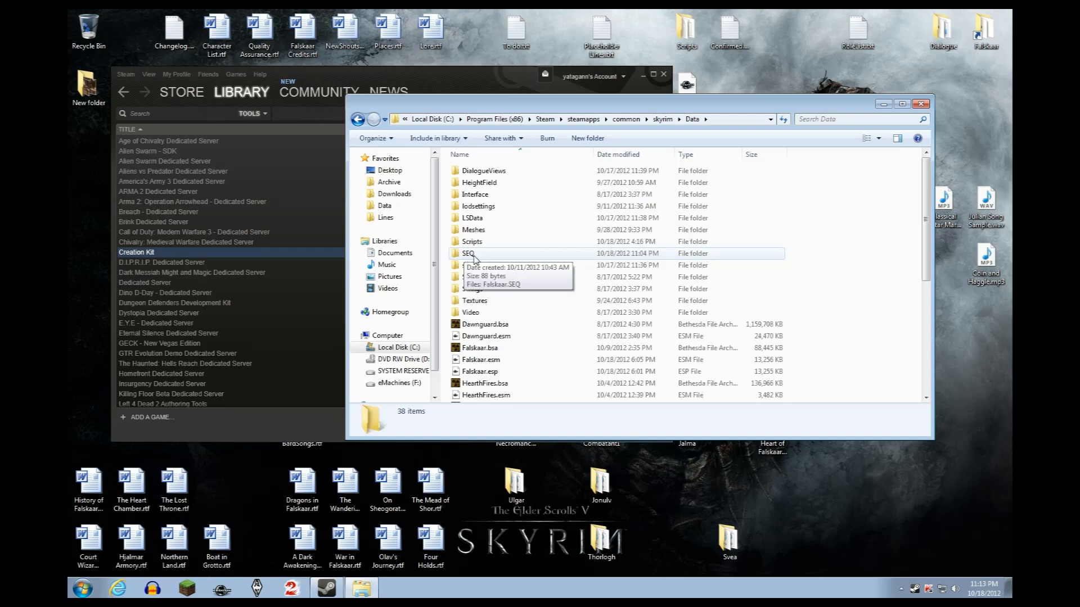
double_click(469, 253)
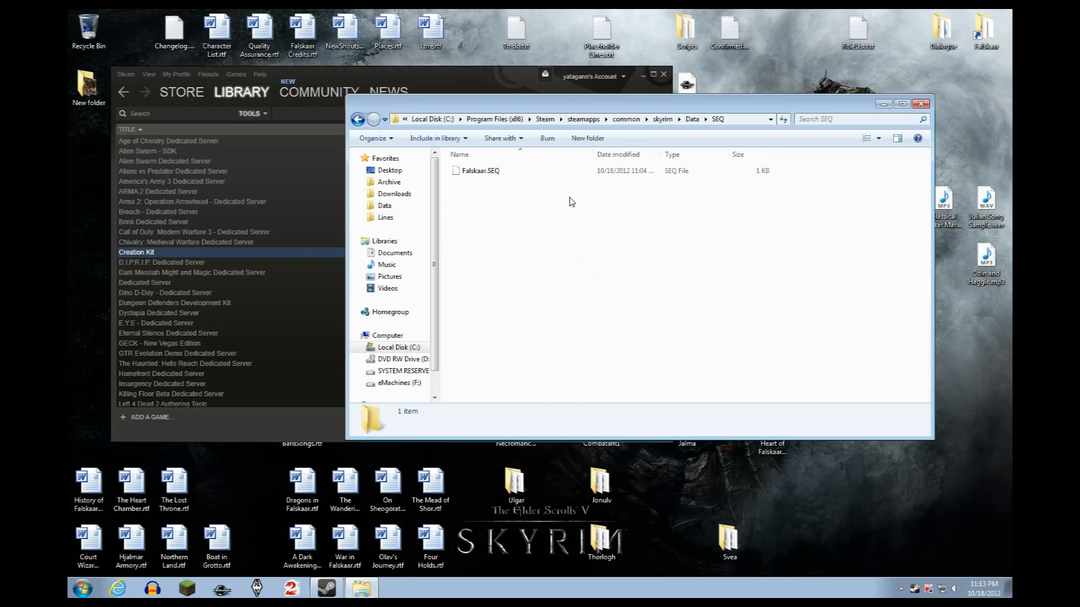
left_click(481, 170)
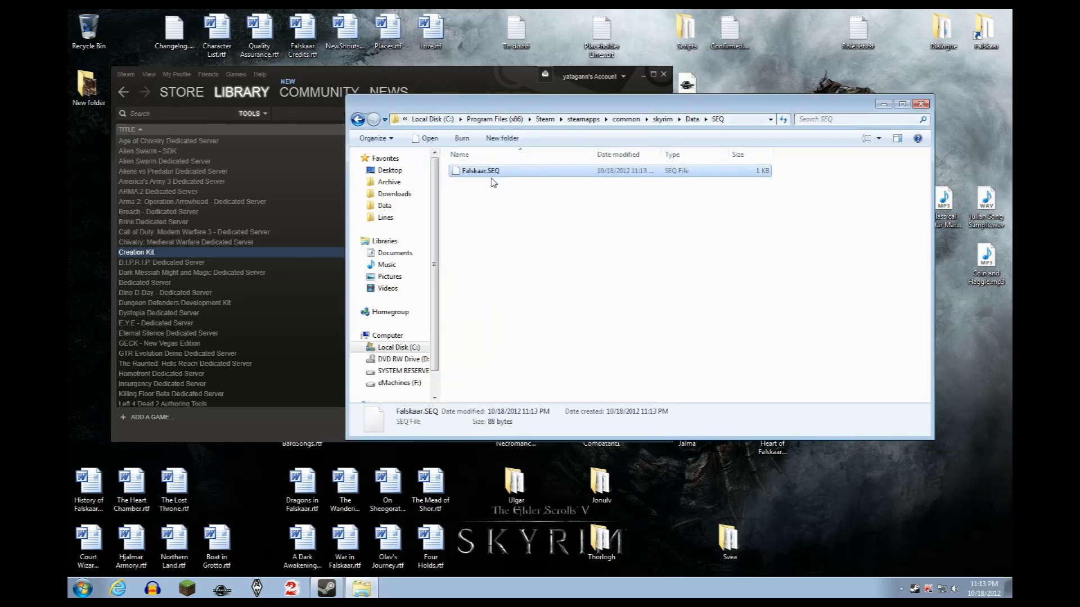
left_click(594, 178)
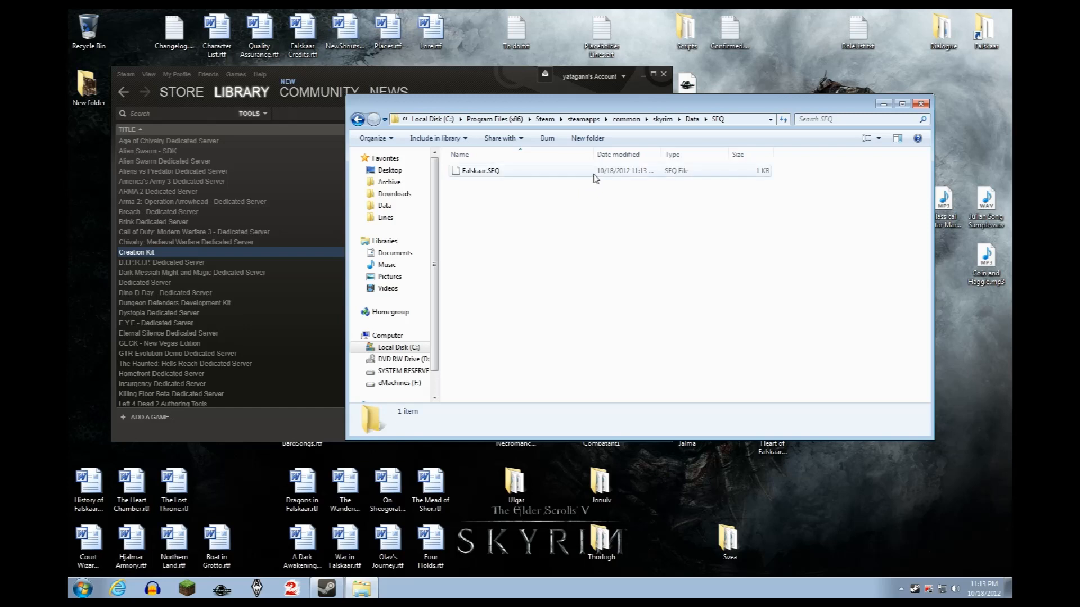
left_click(481, 170)
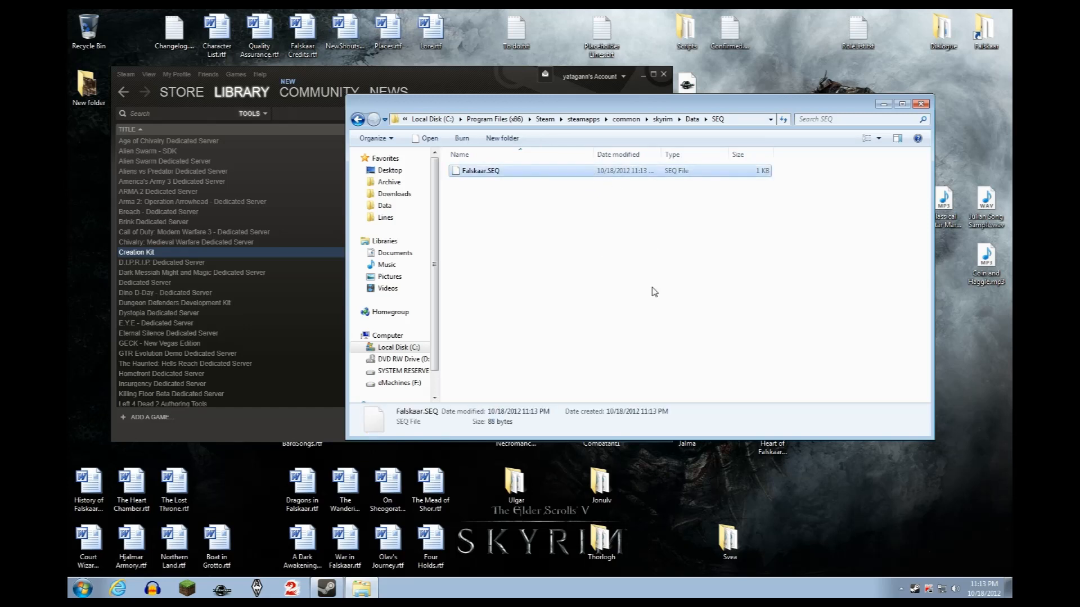
mouse_move(641, 267)
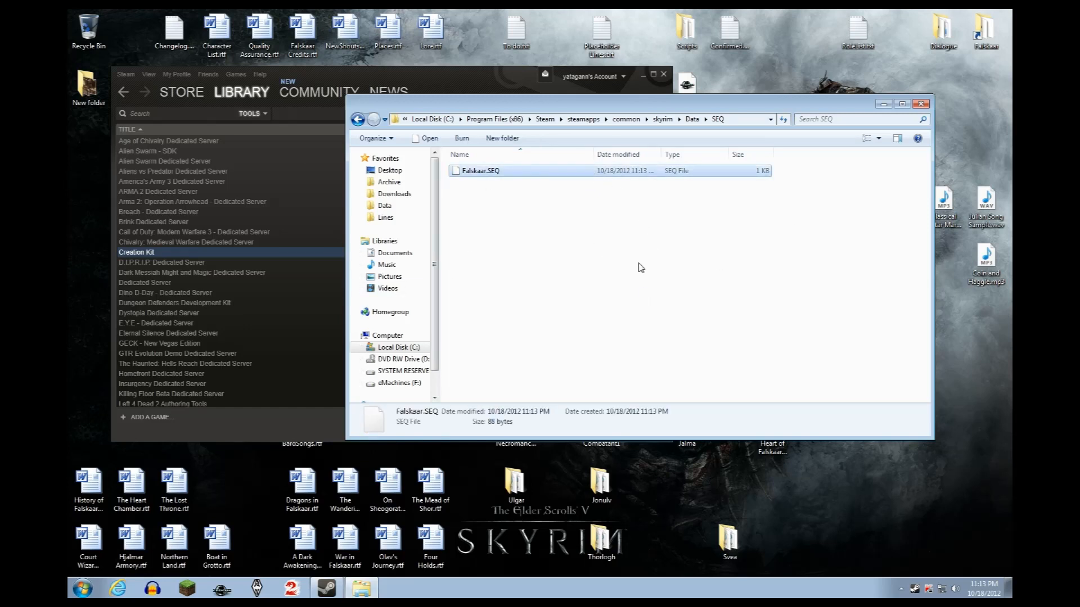
mouse_move(640, 273)
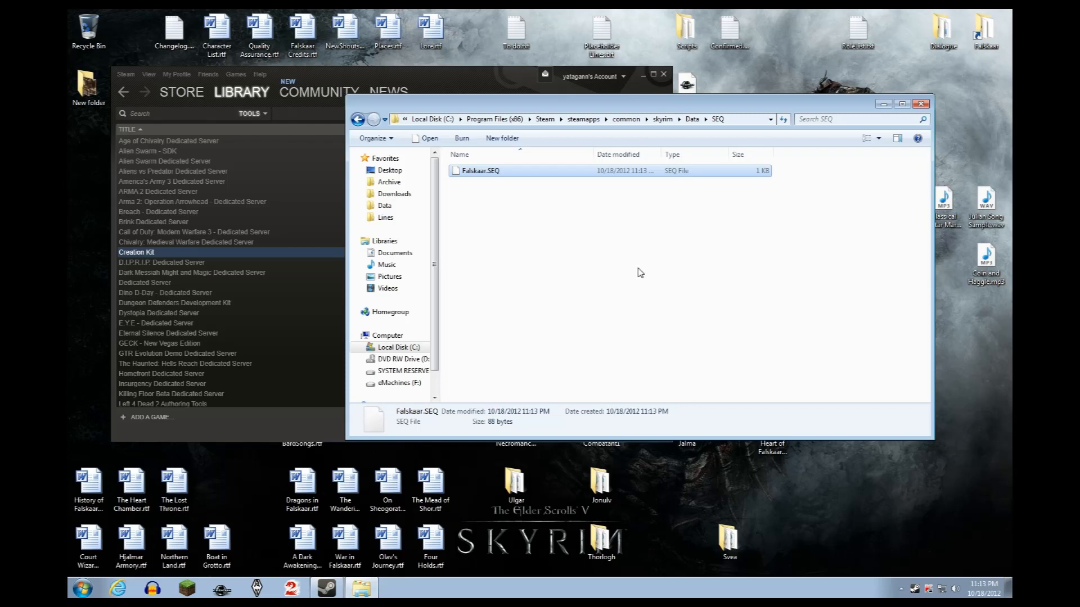
mouse_move(629, 271)
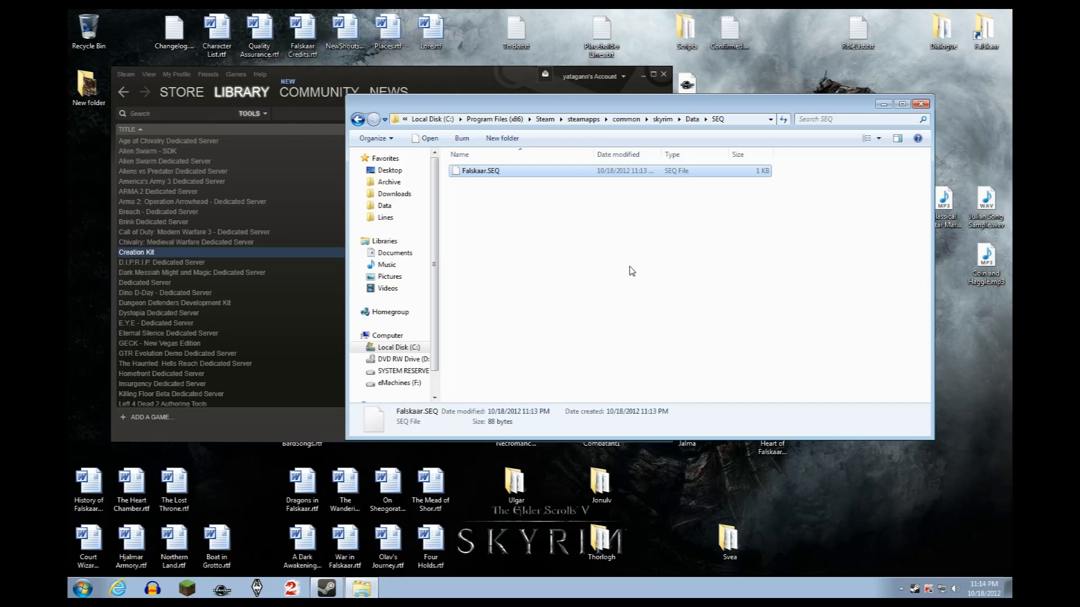
mouse_move(503, 225)
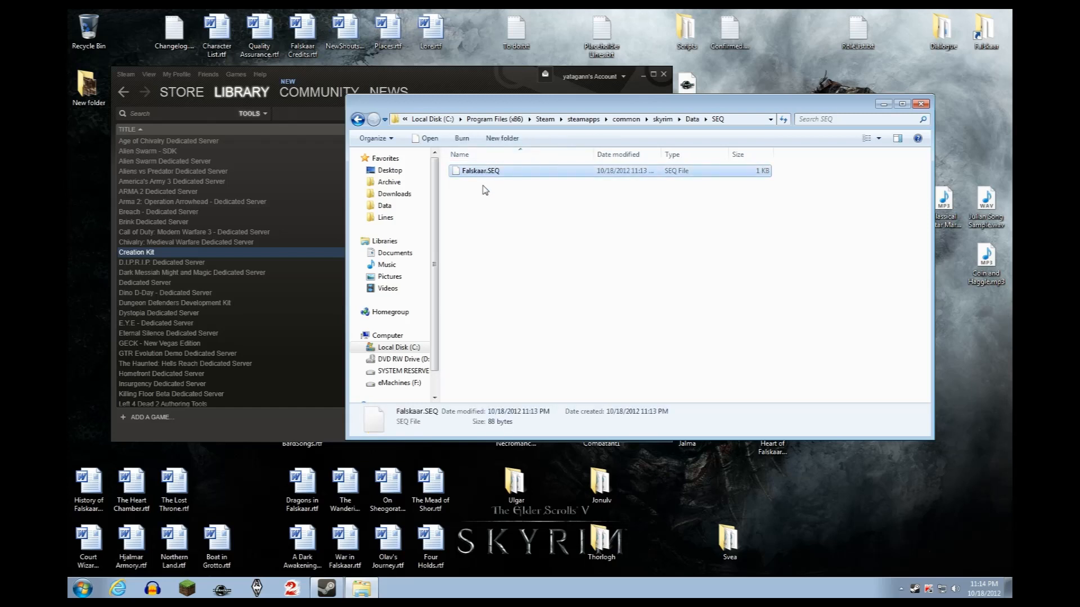
mouse_move(567, 362)
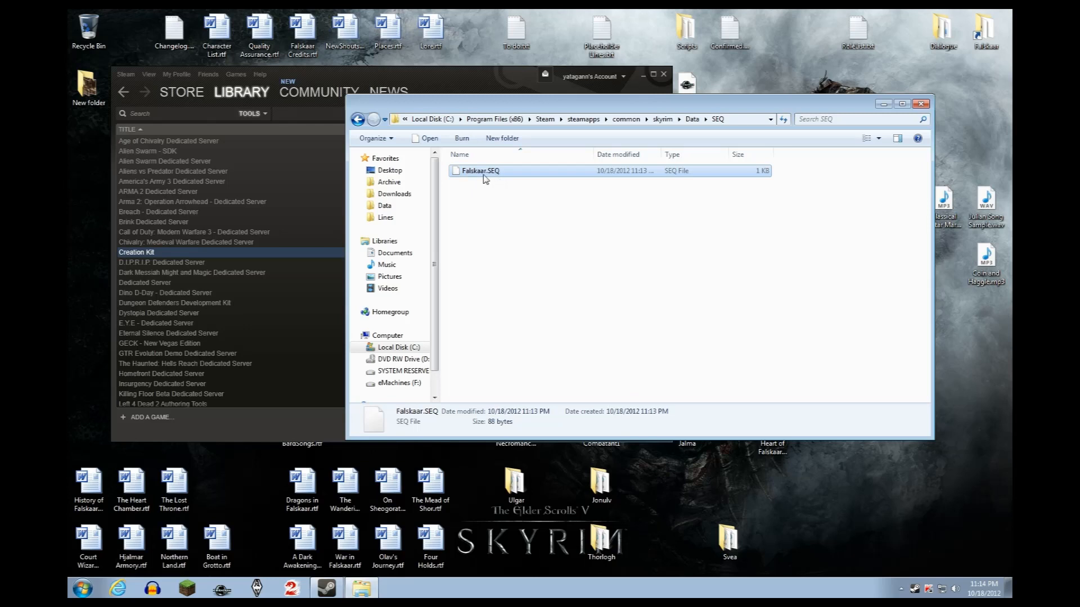
mouse_move(498, 177)
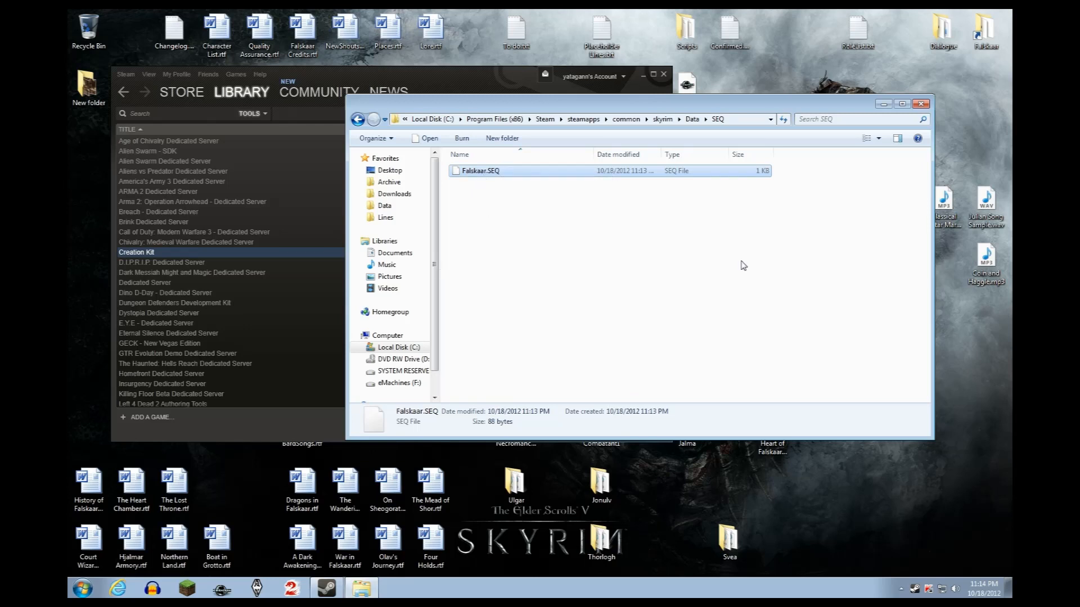
mouse_move(734, 265)
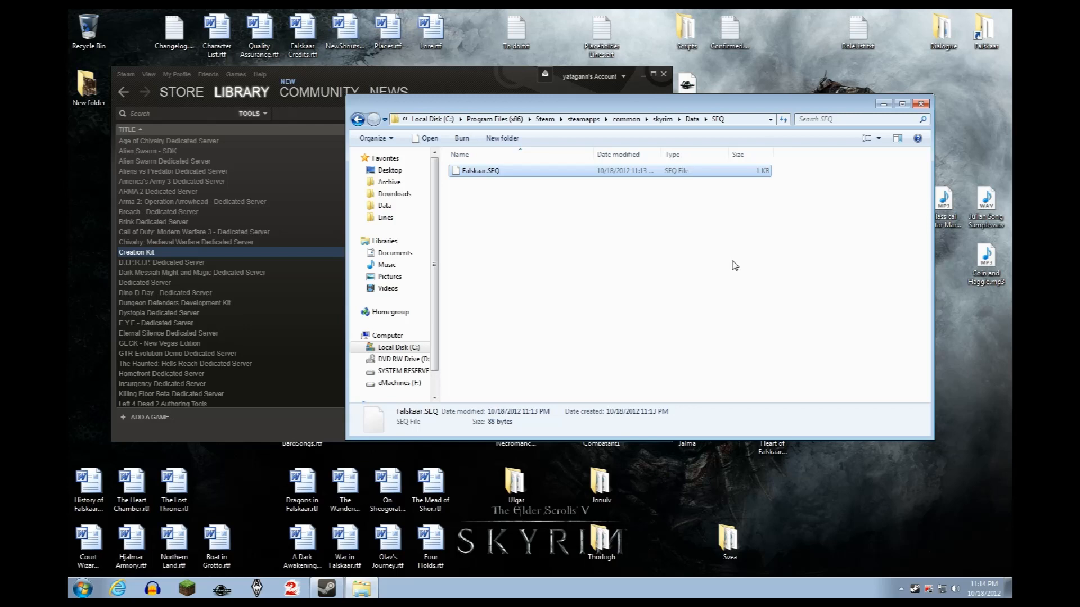
mouse_move(727, 263)
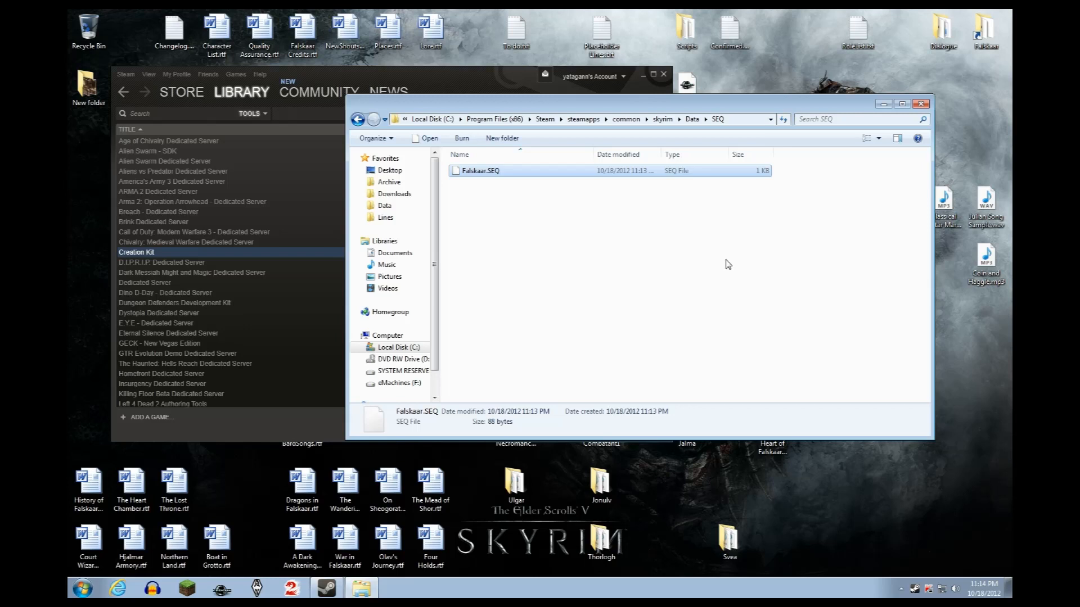
mouse_move(721, 264)
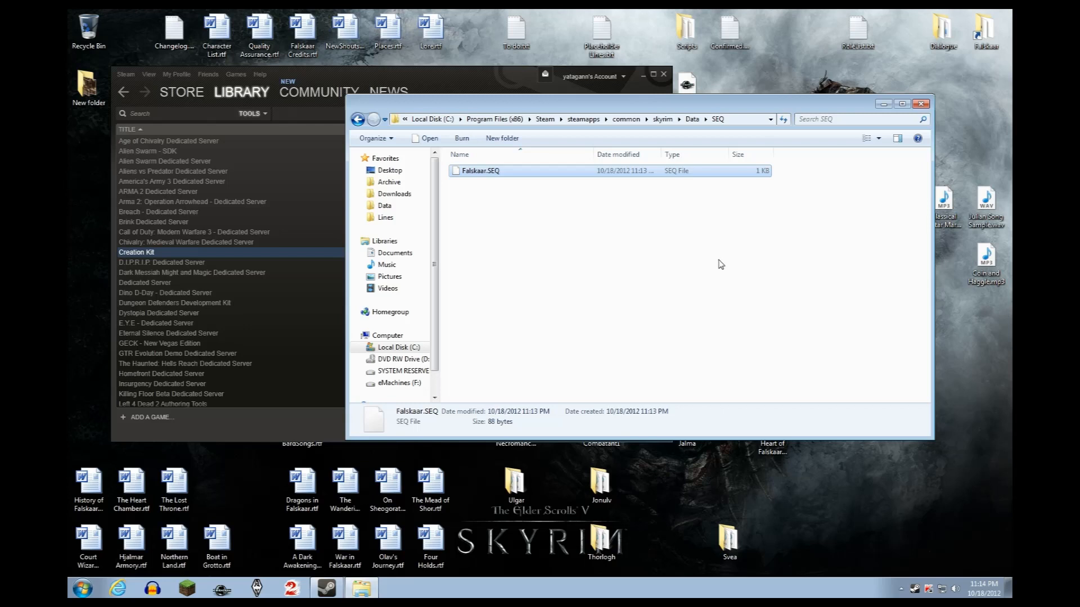
mouse_move(500, 171)
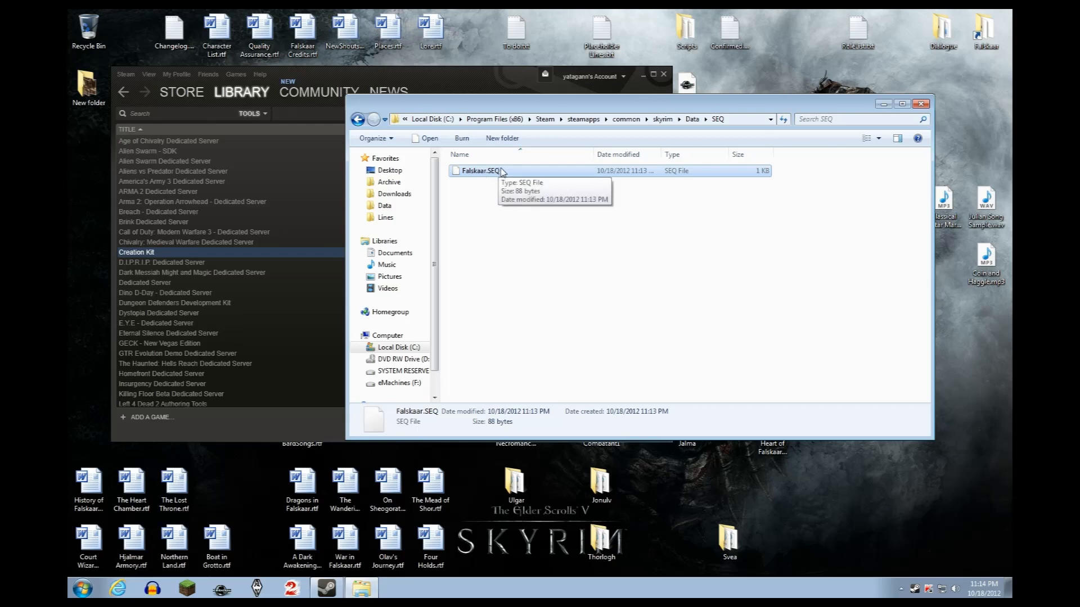
mouse_move(617, 258)
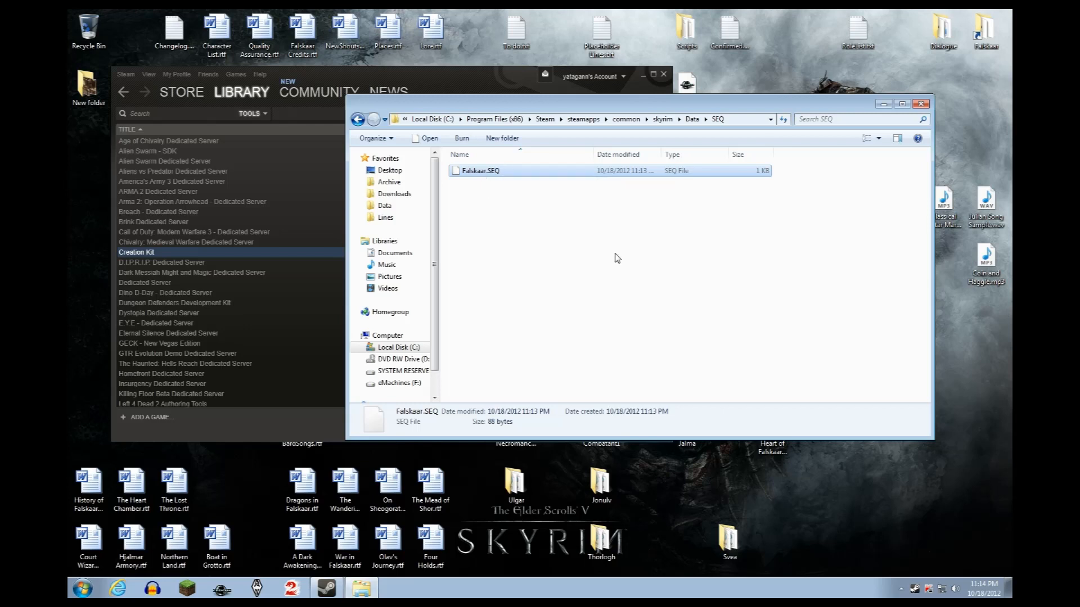